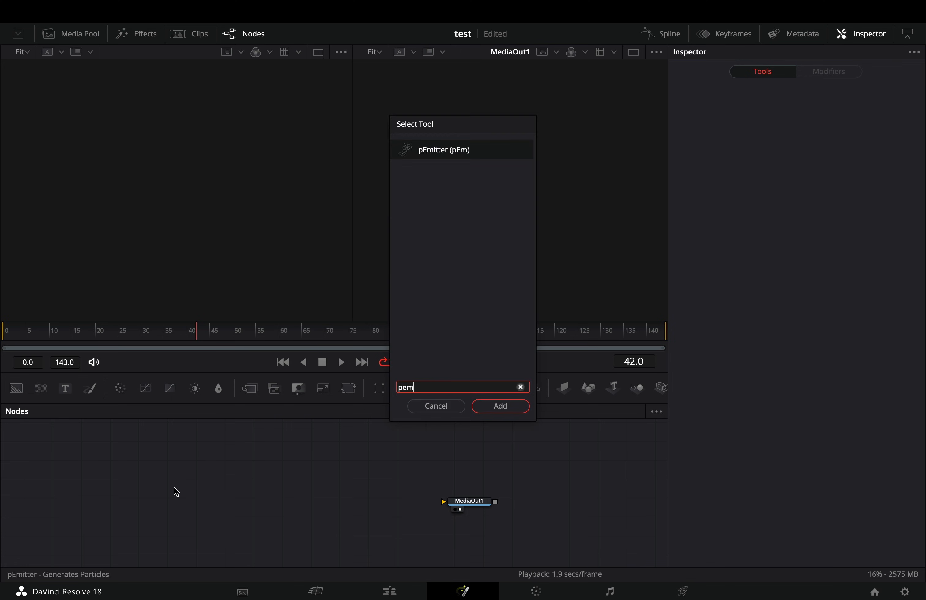
Add a pEmitter particle emitter node with its Region set to Bitmap.
left_click(500, 406)
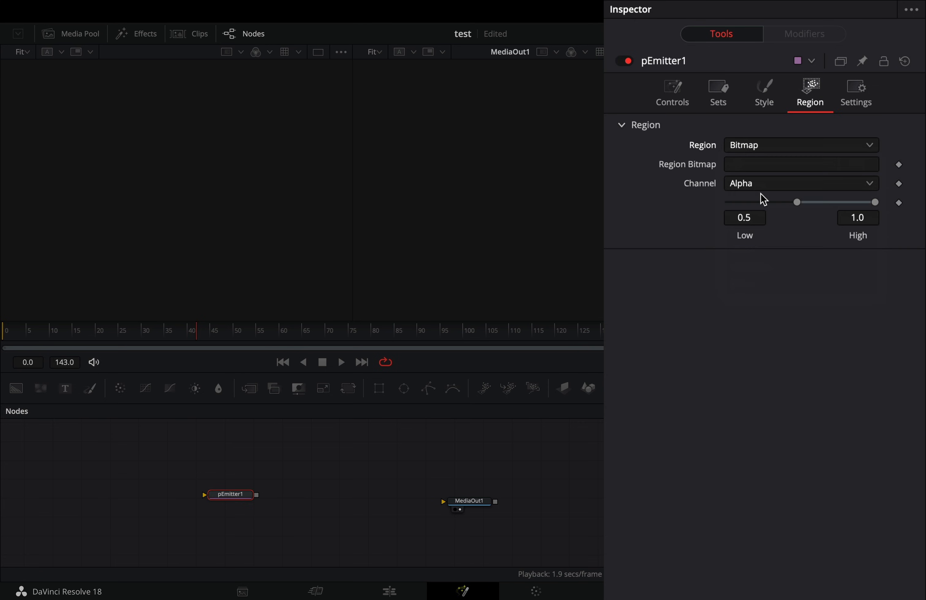
Style pEmitter1's particles as NGon shapes colored pink (R 1.0, G 0.205, B 0.732).
left_click(764, 92)
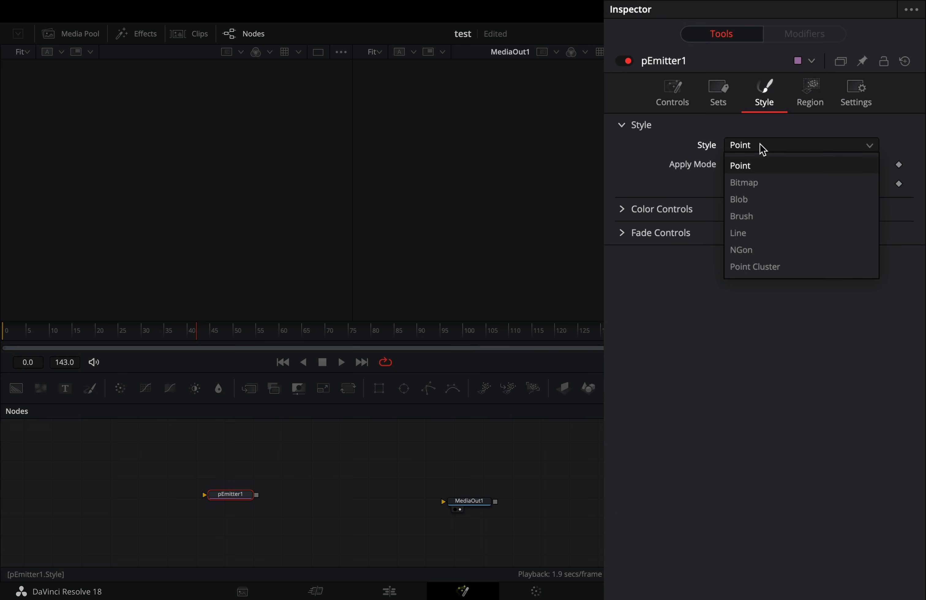
left_click(741, 249)
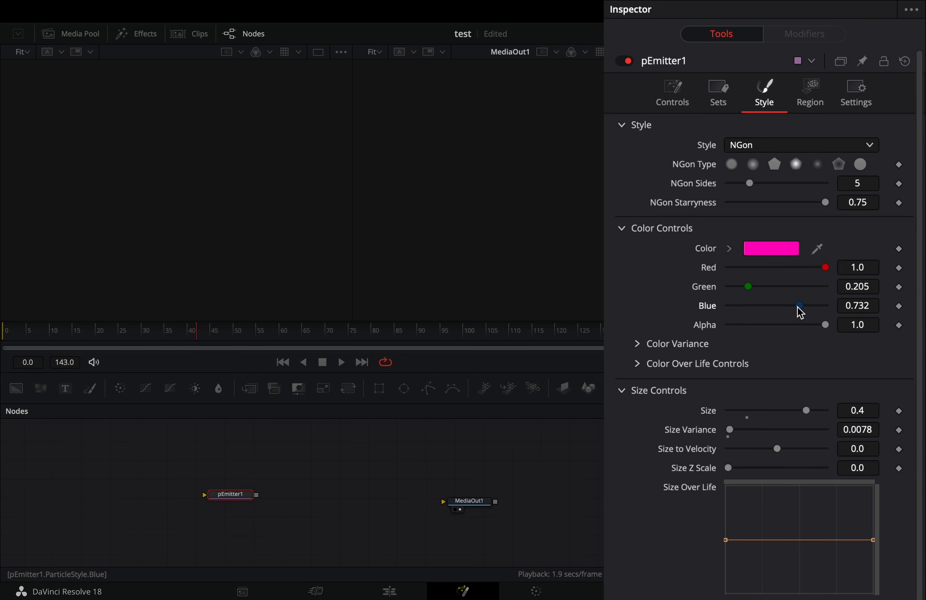
left_click(672, 92)
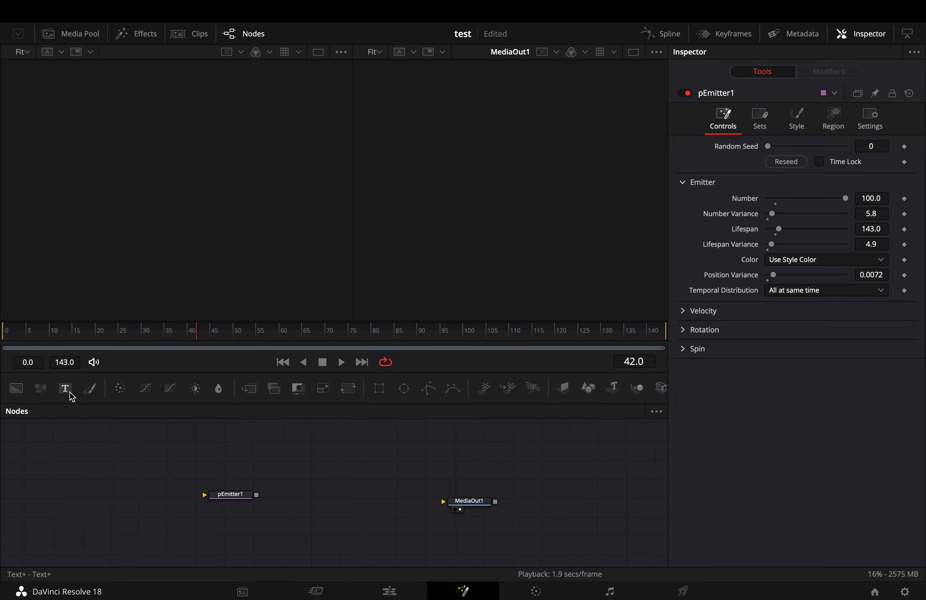
Add a Text1 node reading TEXT and feed it into pEmitter1's region input.
left_click(65, 389)
type("pre")
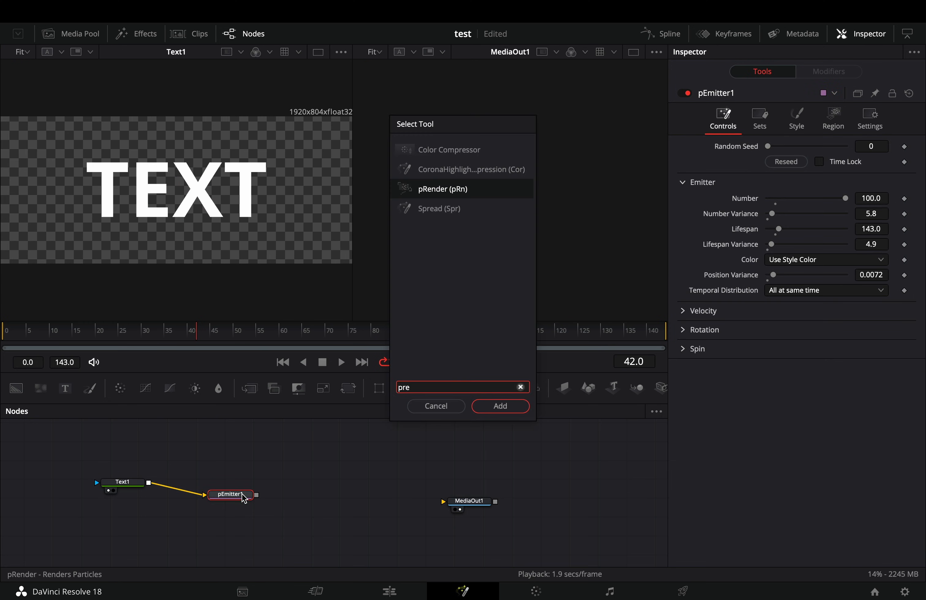
Add pRender1 set to 2D output with 100 pre-generate frames, wired to MediaOut1.
left_click(500, 407)
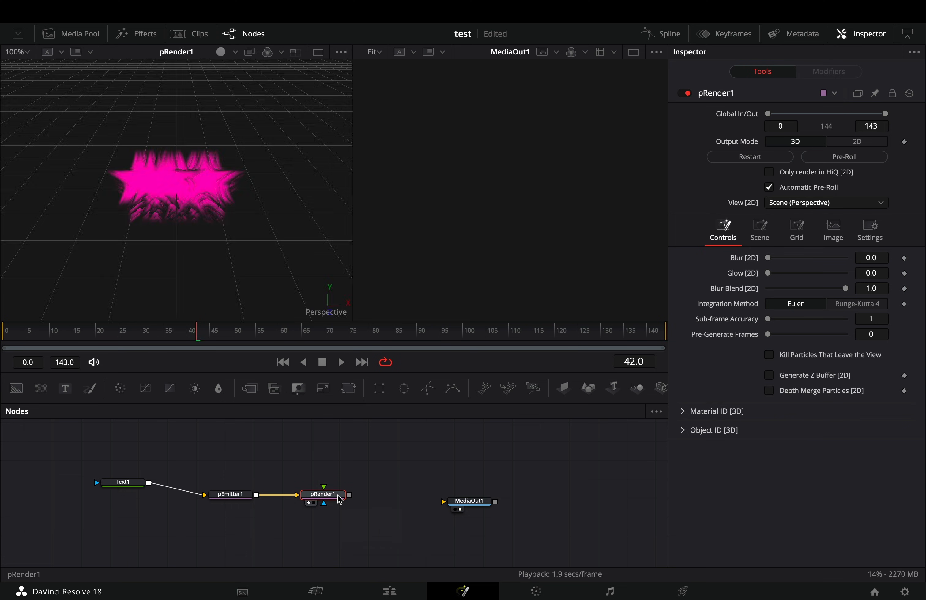
left_click(859, 142)
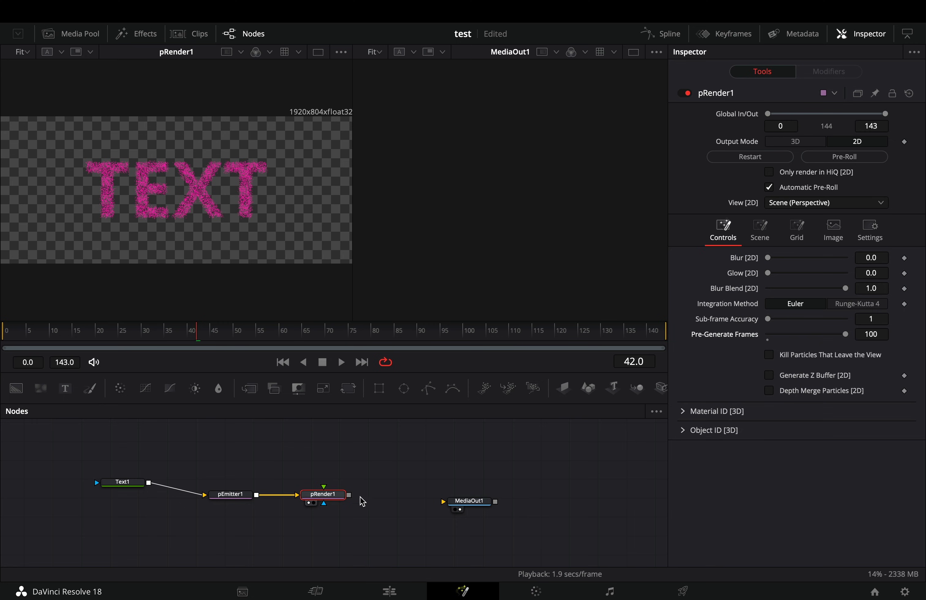
Insert pTurbulence1 between pEmitter1 and pRender1 to scatter the particles.
left_click(230, 494)
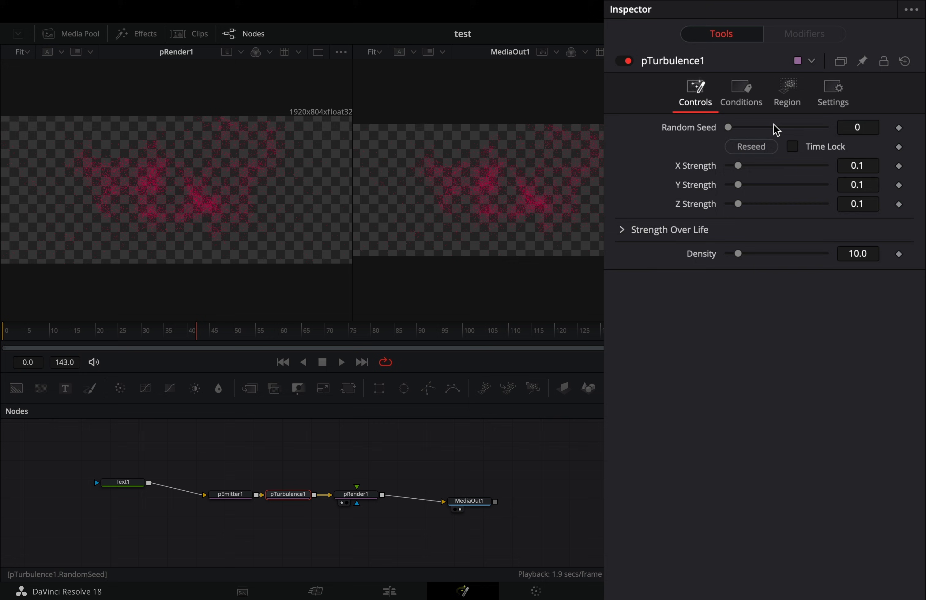
left_click(786, 93)
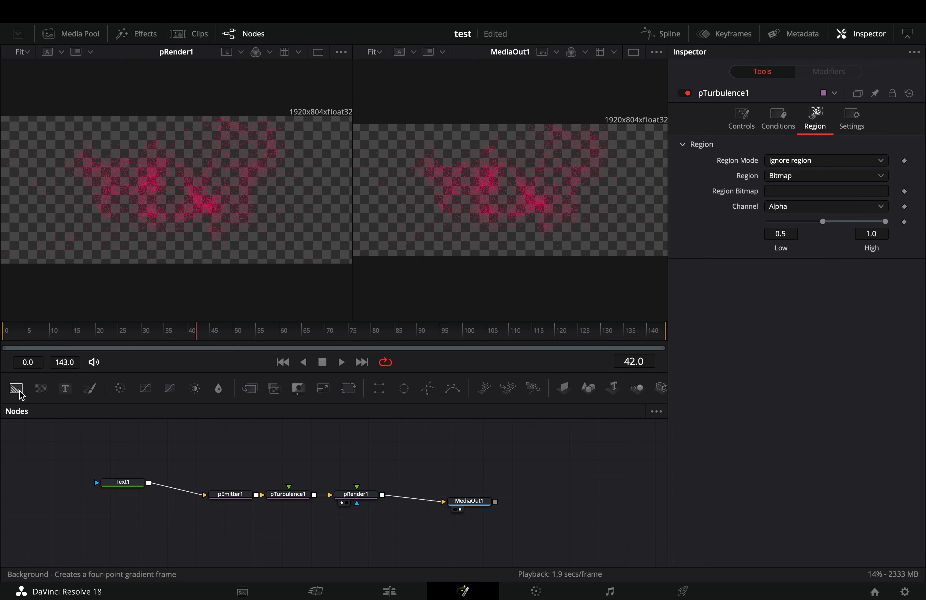
Add Background1 with a Rectangle1 mask as pTurbulence1's region bitmap.
left_click(16, 389)
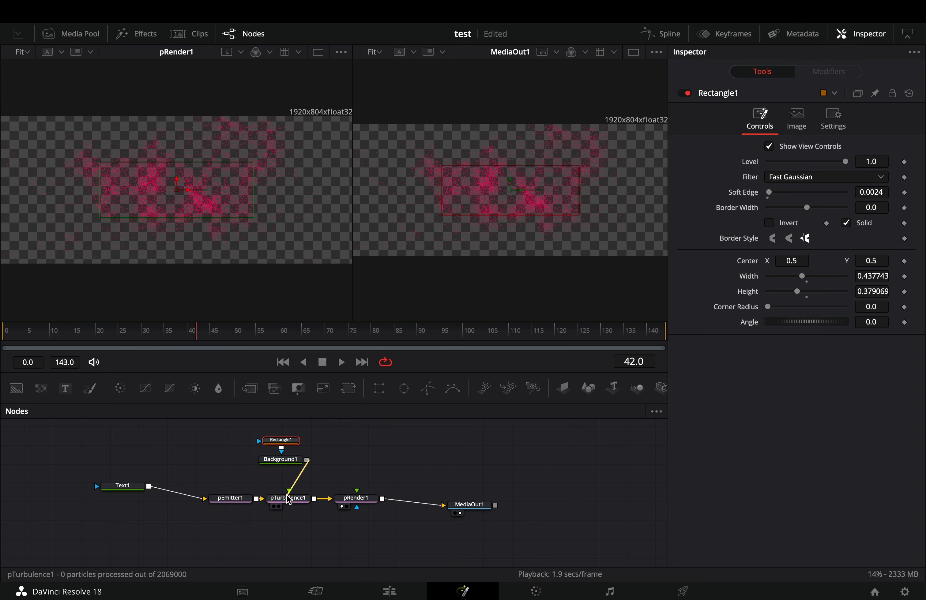
left_click(288, 498)
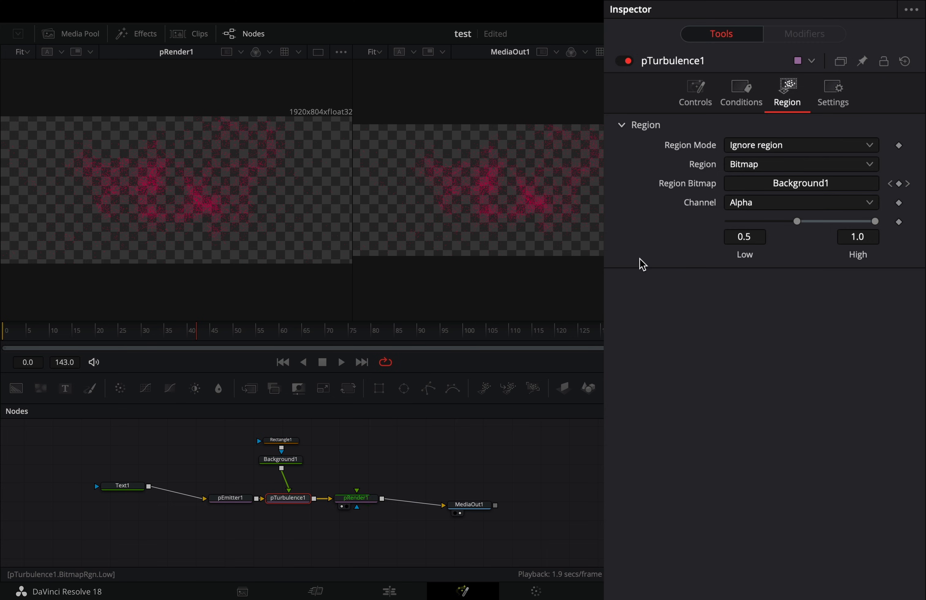